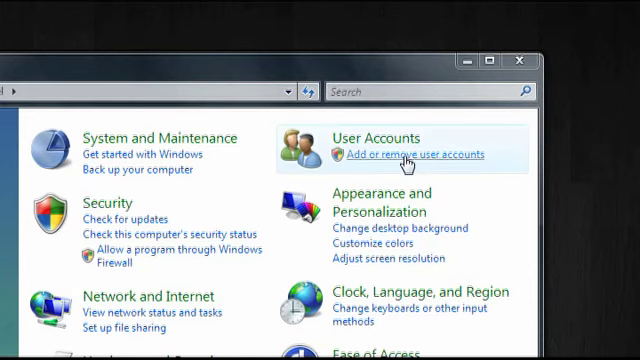
Go to the Manage Accounts page via 'Add or remove user accounts'.
{"action": "left_click", "coordinate": [416, 154]}
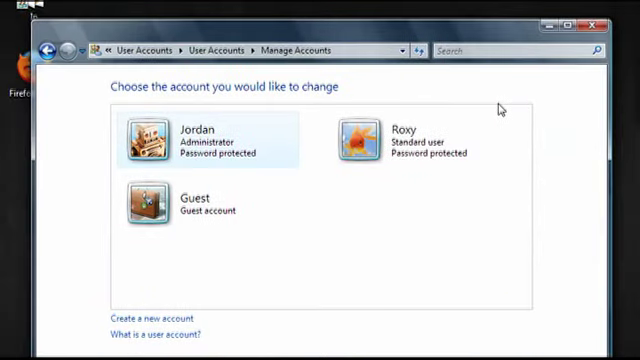
{"action": "scroll", "scroll_direction": "down", "scroll_amount": 3}
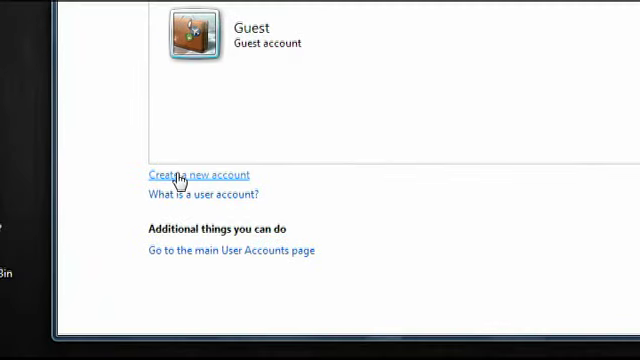
Create a new Standard user account named 'Wanda'.
{"action": "left_click", "coordinate": [203, 175]}
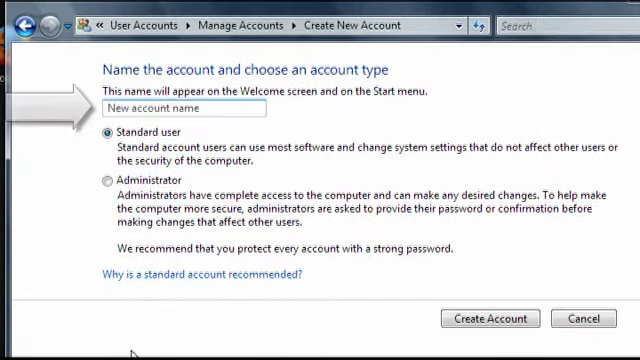
{"action": "type", "text": "Wan"}
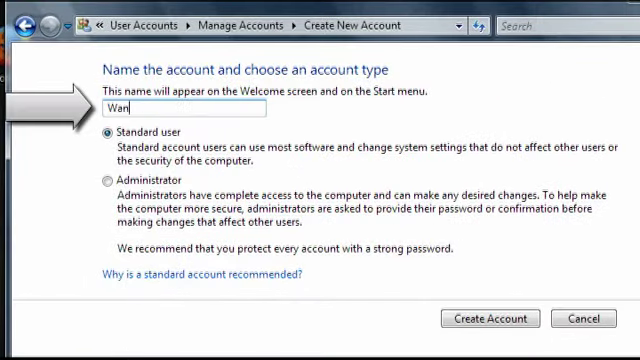
{"action": "type", "text": "da"}
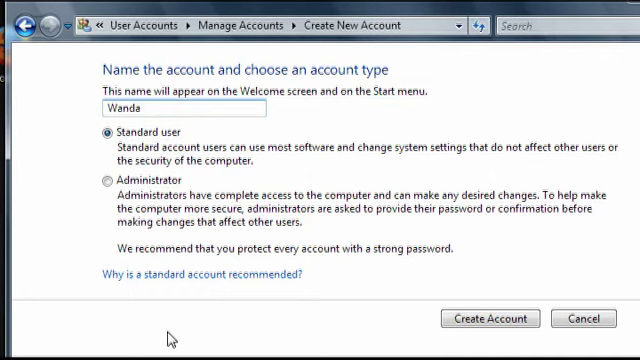
{"action": "mouse_move", "coordinate": [195, 192]}
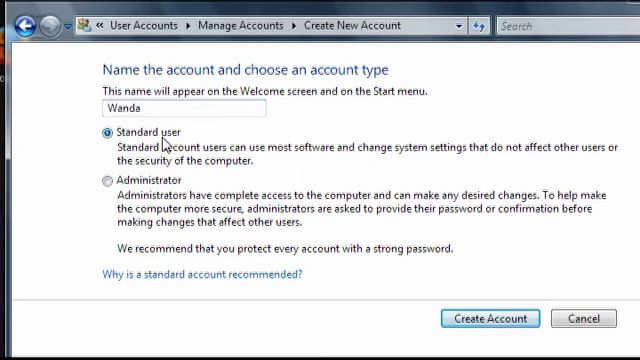
{"action": "left_click", "coordinate": [489, 318]}
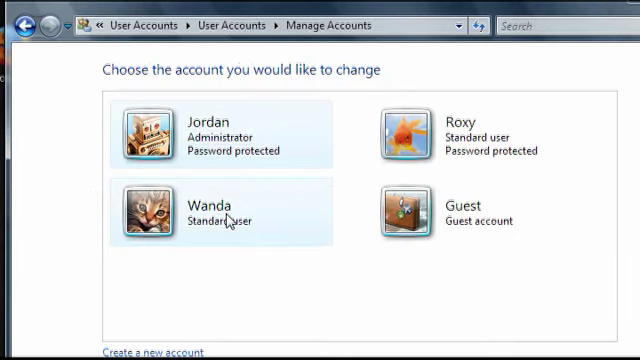
Select the Wanda account and begin creating a password for it.
{"action": "left_click", "coordinate": [210, 205]}
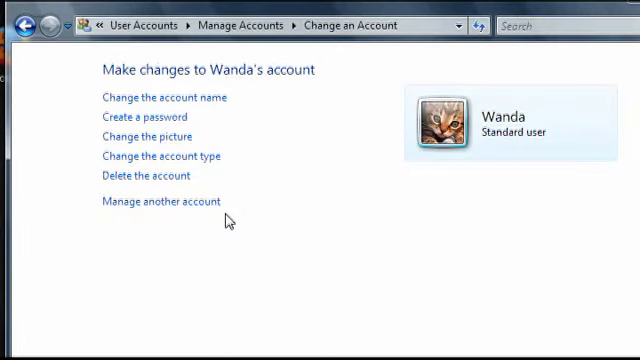
{"action": "left_click", "coordinate": [146, 117]}
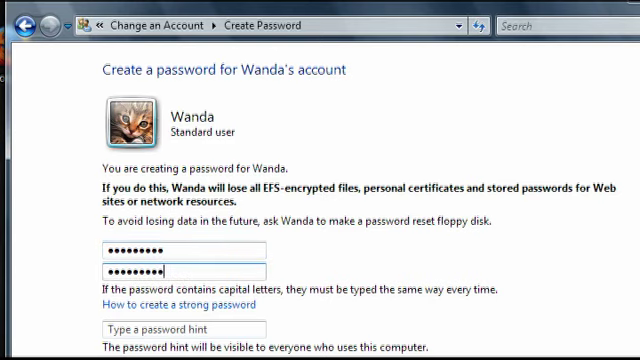
Save Wanda's password with the hint 'Honeymoon hotel'.
{"action": "scroll", "scroll_direction": "down", "scroll_amount": 3}
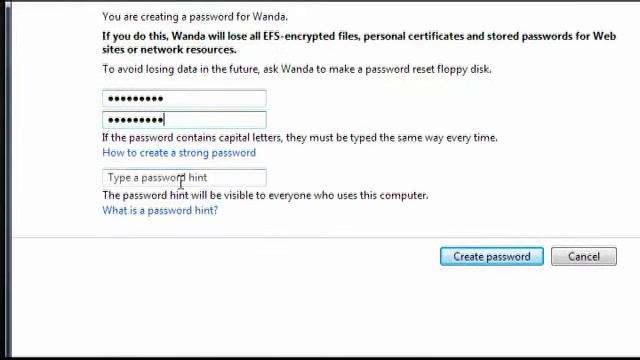
{"action": "mouse_move", "coordinate": [291, 240]}
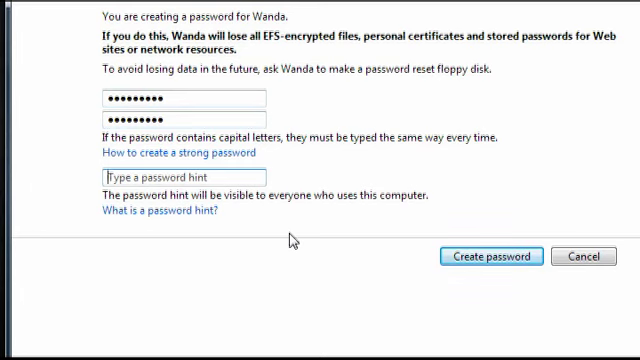
{"action": "type", "text": "Honeym"}
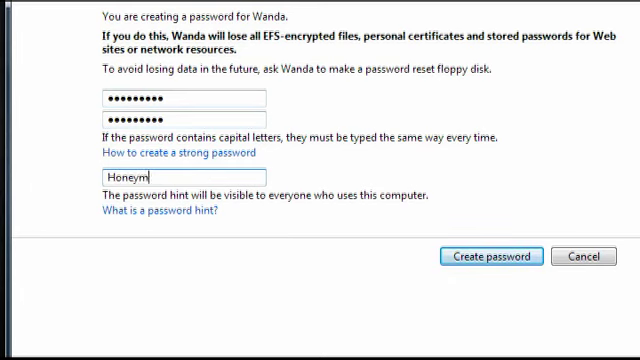
{"action": "type", "text": "oon hotel"}
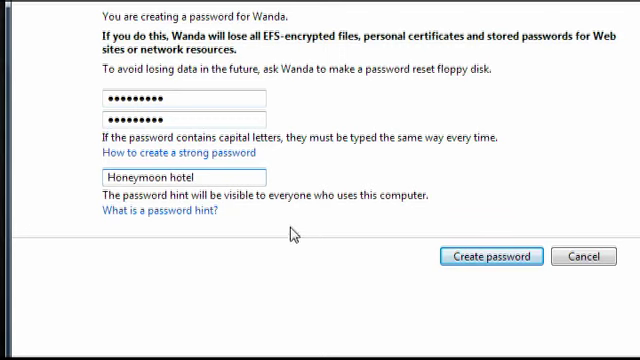
{"action": "left_click", "coordinate": [489, 256]}
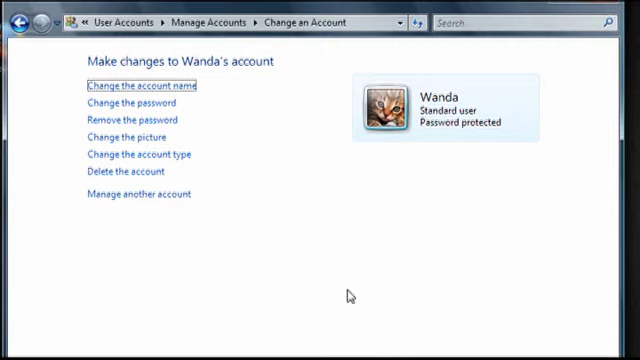
Replace Wanda's cat account picture with the red starfish.
{"action": "left_click", "coordinate": [128, 137]}
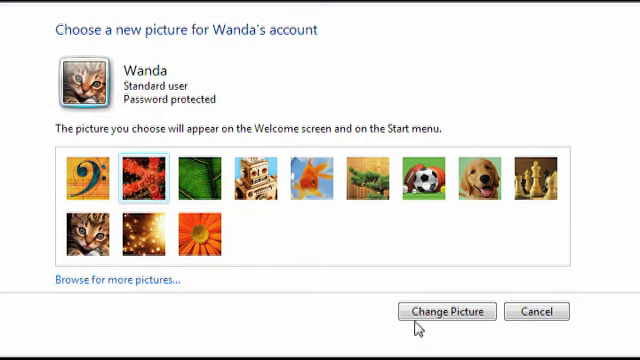
{"action": "left_click", "coordinate": [448, 311]}
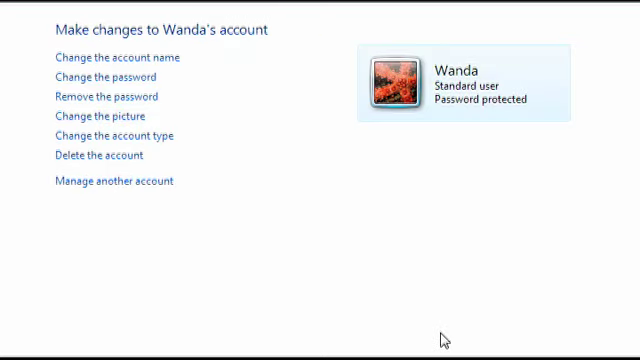